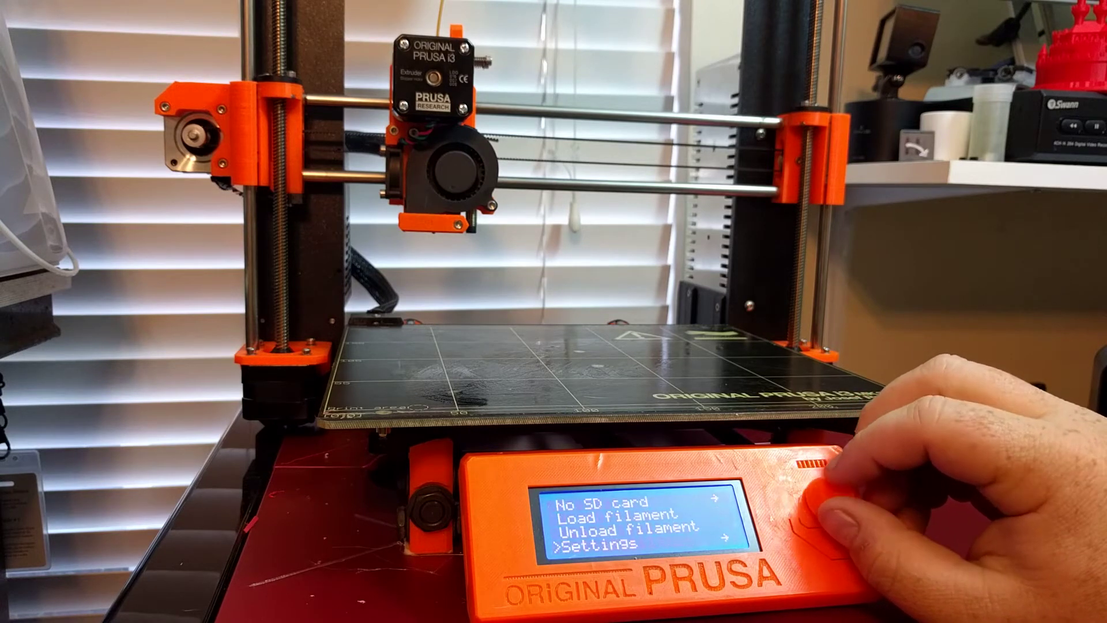
Set the bed target temperature to 60 degrees via Settings > Temperature > Bed and confirm
{"action": "left_click", "coordinate": [820, 509]}
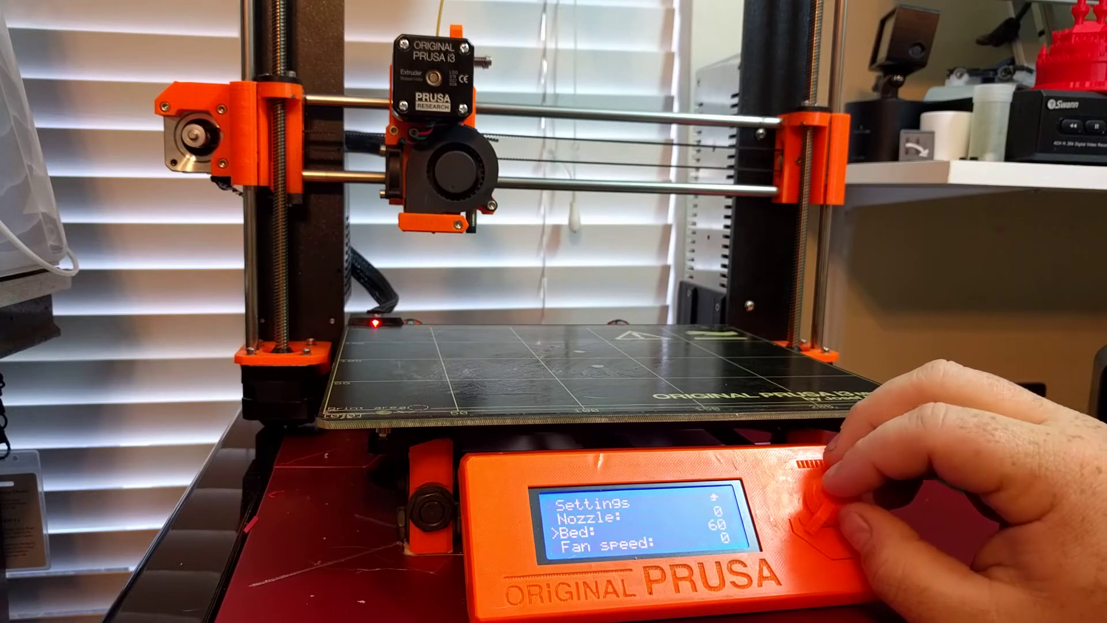
{"action": "left_click", "coordinate": [819, 519]}
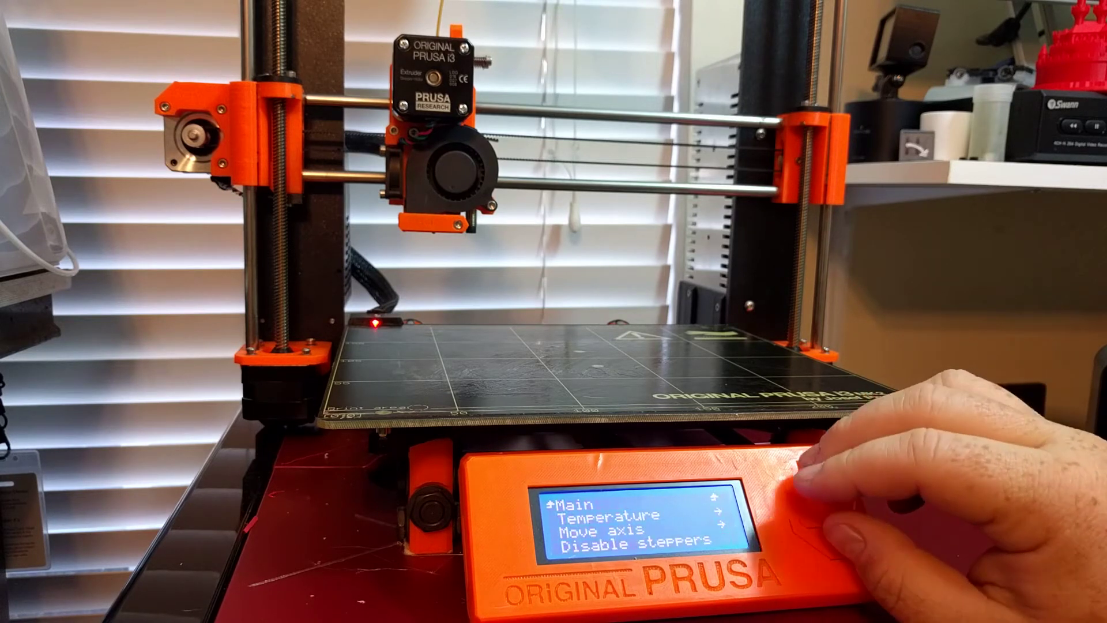